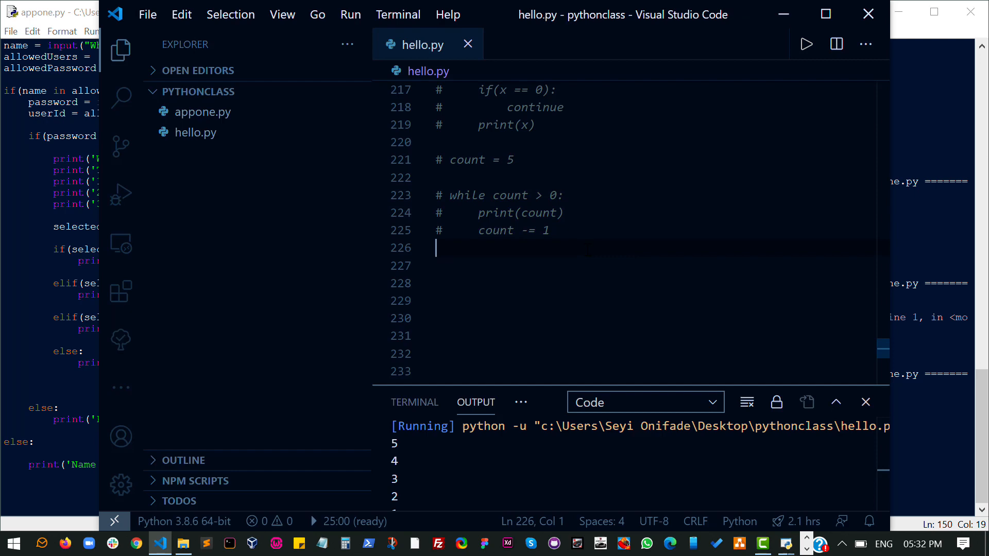
Create a new file named functions.py.
{"action": "scroll", "scroll_direction": "down", "scroll_amount": 3}
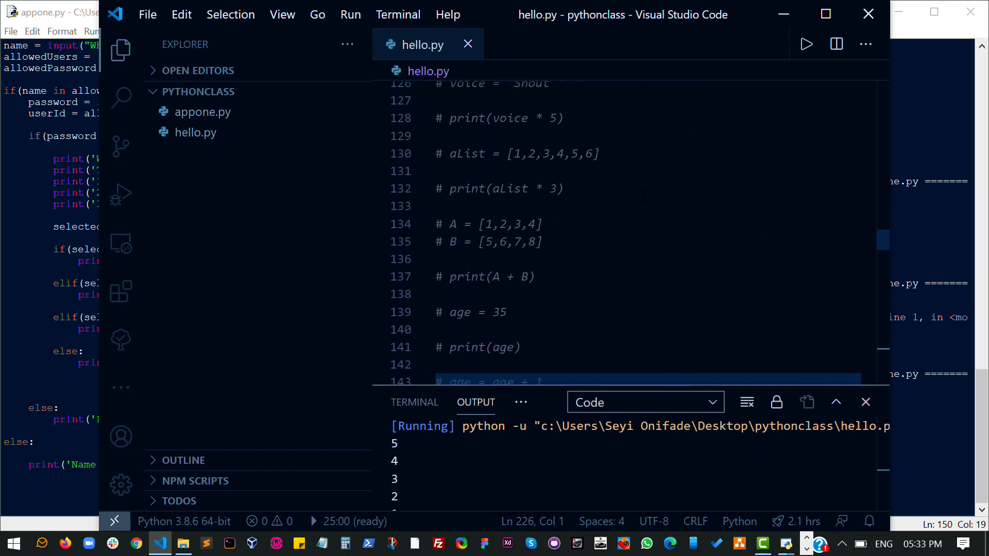
{"action": "scroll", "scroll_direction": "up", "scroll_amount": 3}
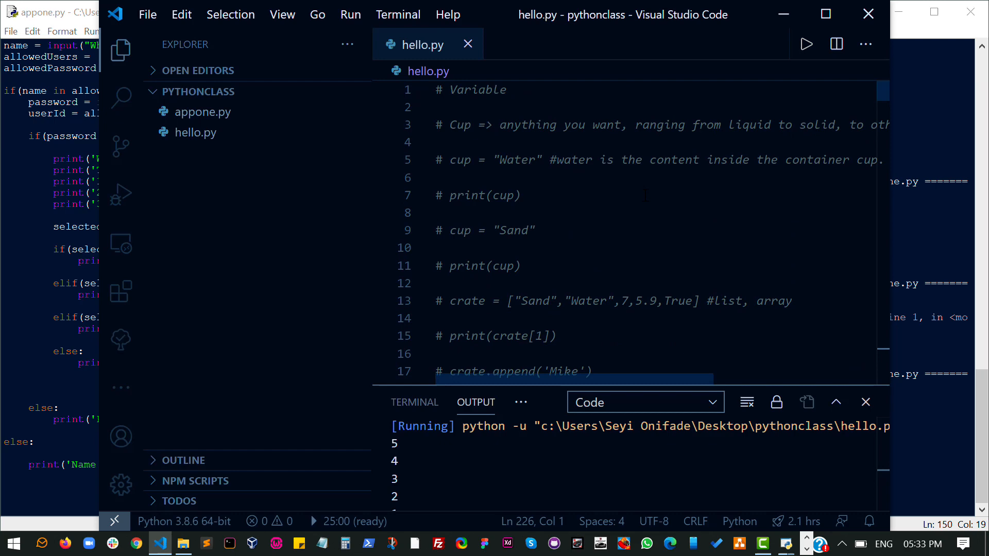
{"action": "scroll", "scroll_direction": "down", "scroll_amount": 3}
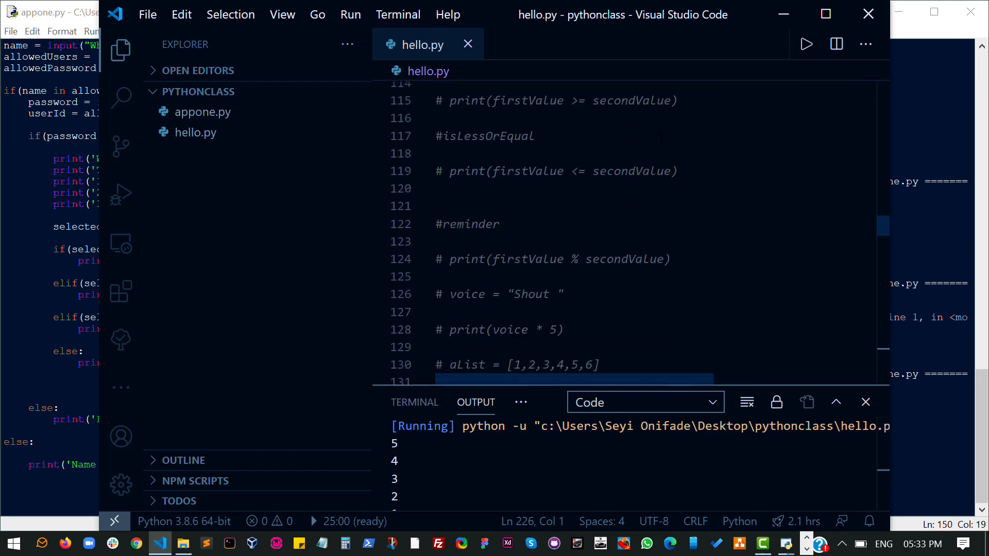
{"action": "scroll", "scroll_direction": "down", "scroll_amount": 3}
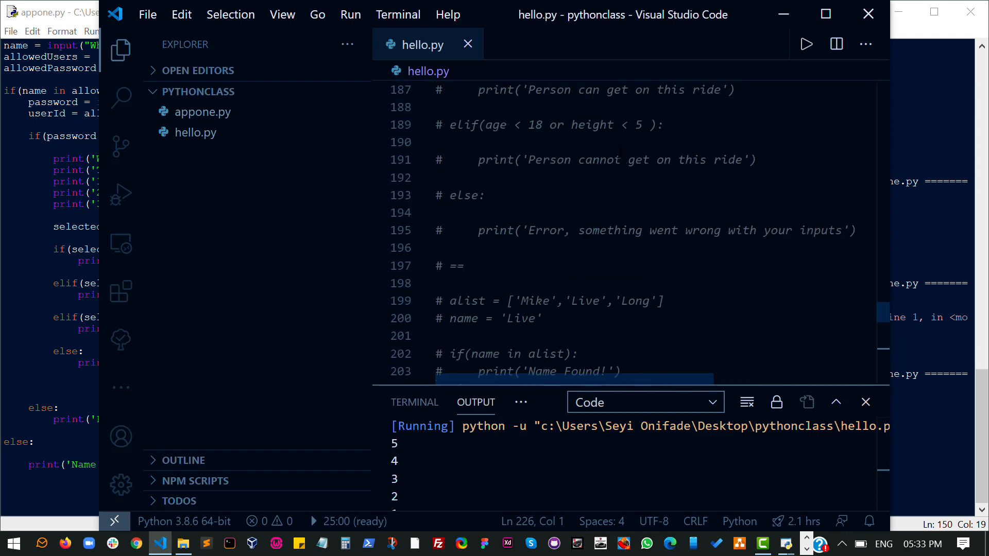
{"action": "scroll", "scroll_direction": "down", "scroll_amount": 3}
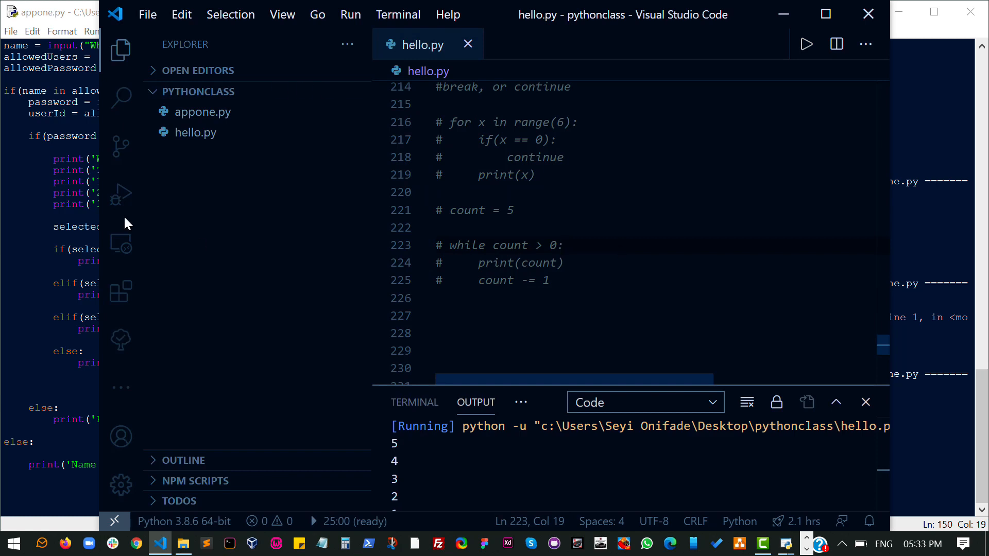
{"action": "mouse_move", "coordinate": [279, 95]}
{"action": "type", "text": "functions.p"}
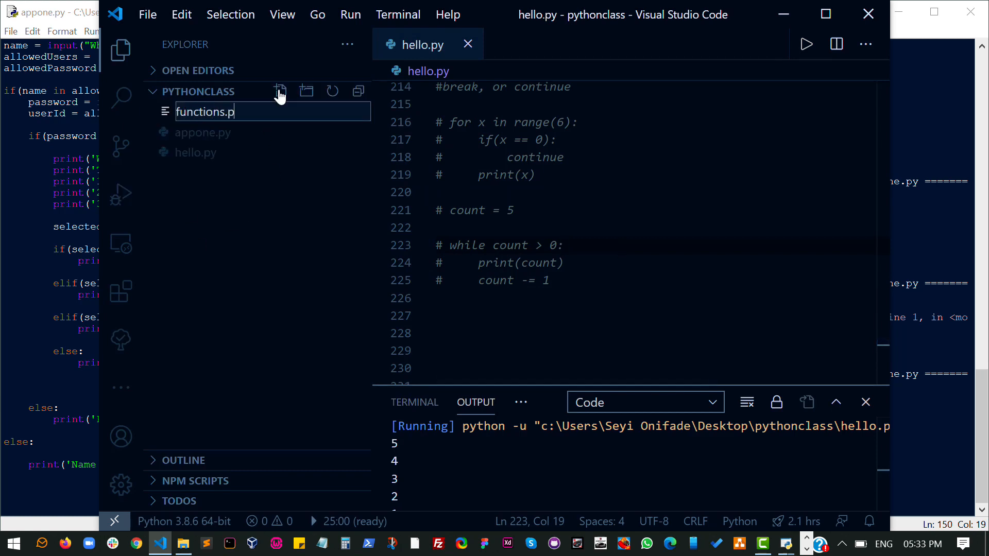
{"action": "key", "text": "Enter"}
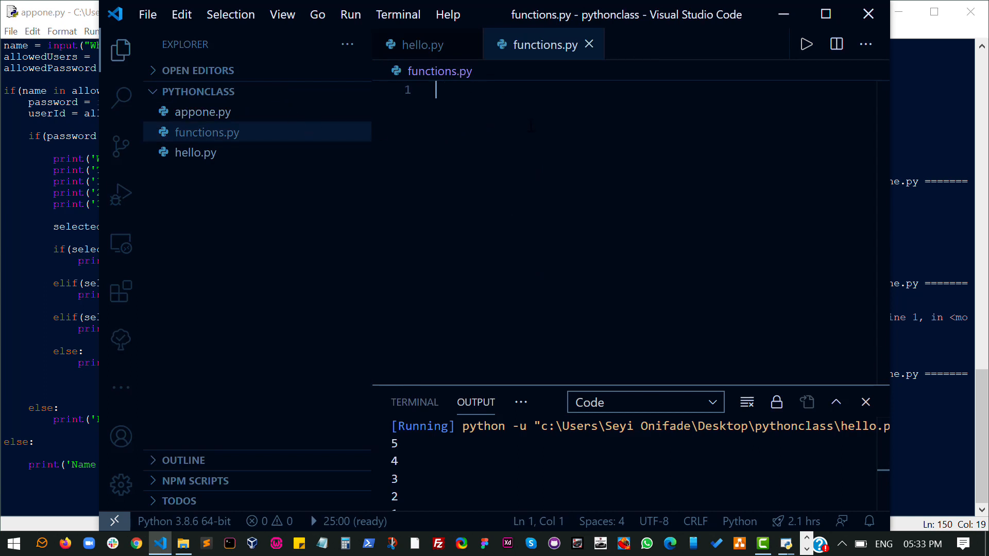
Write print('Hellow Owlrd'), run it, and maximize the window.
{"action": "type", "text": "print('"}
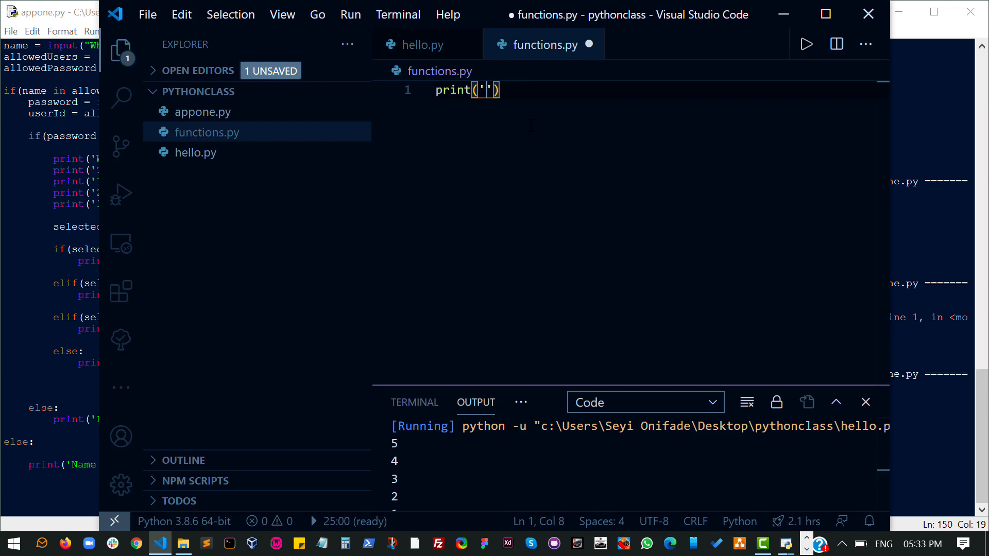
{"action": "type", "text": "Hellow Owlrd"}
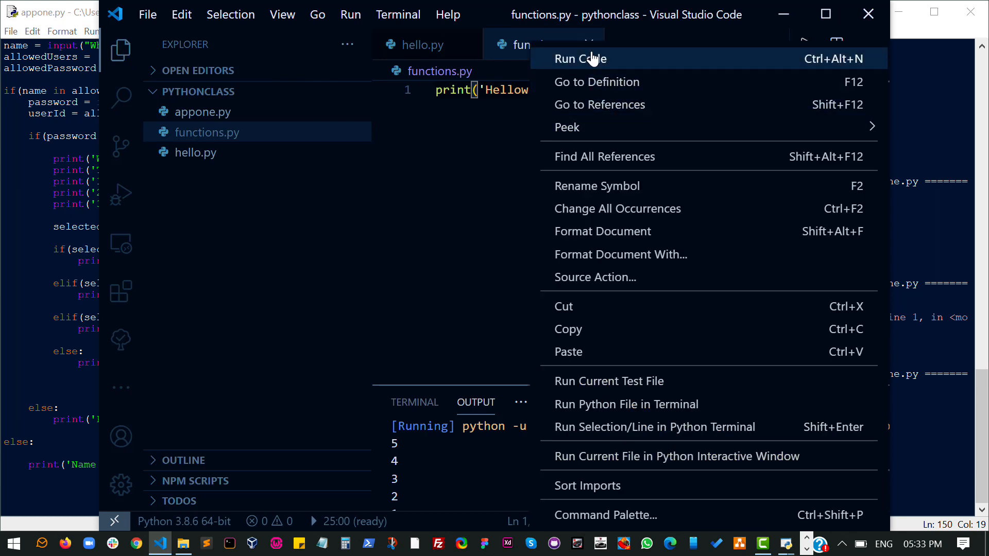
{"action": "left_click", "coordinate": [580, 58]}
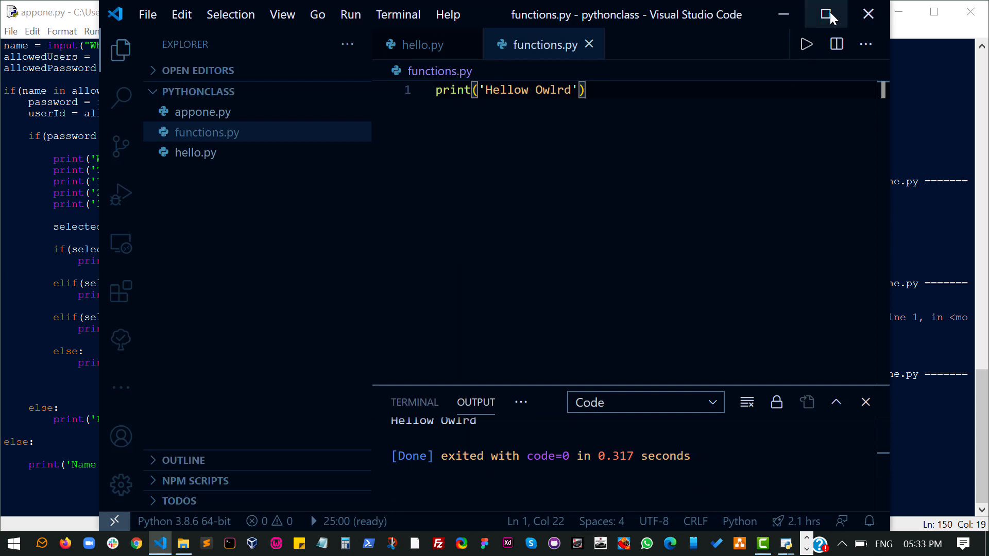
{"action": "left_click", "coordinate": [822, 14]}
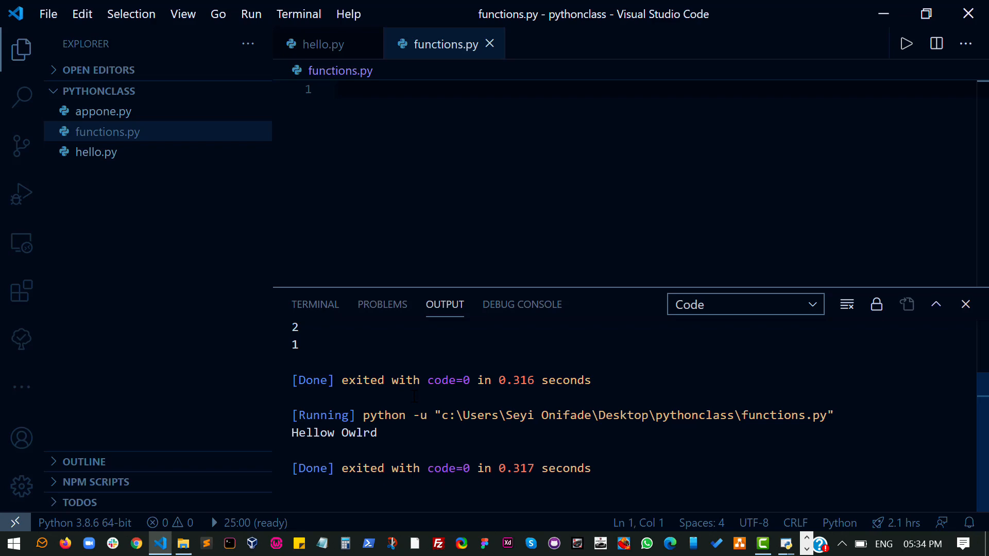
{"action": "mouse_move", "coordinate": [422, 24]}
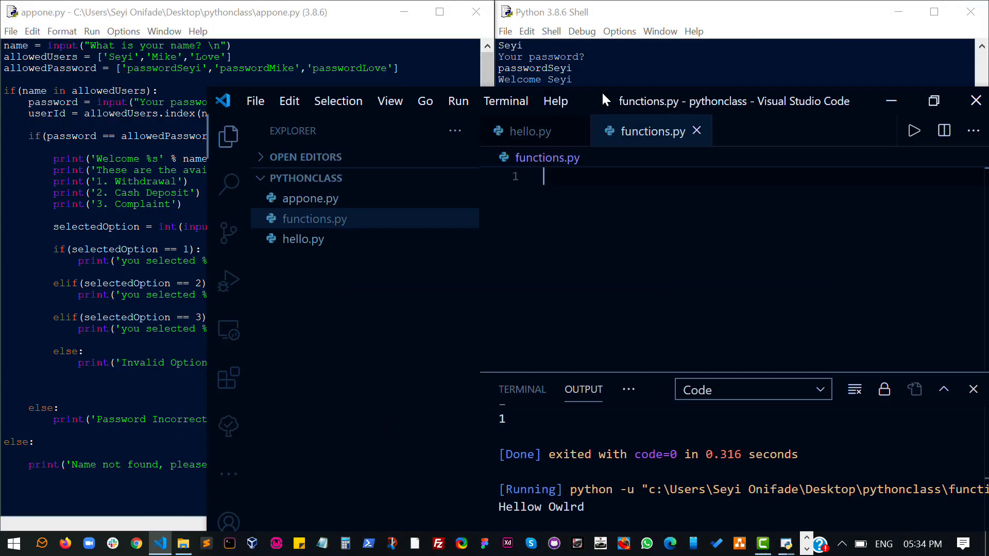
{"action": "mouse_move", "coordinate": [595, 99]}
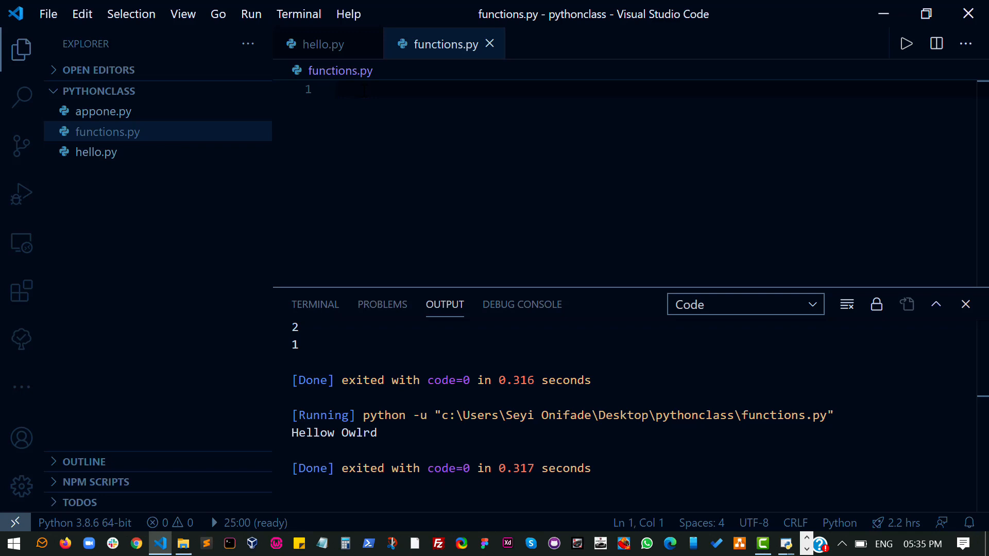
Write def nameOfFunction(): printing 'This is a function!', save with Ctrl+S, and run it.
{"action": "type", "text": "def"}
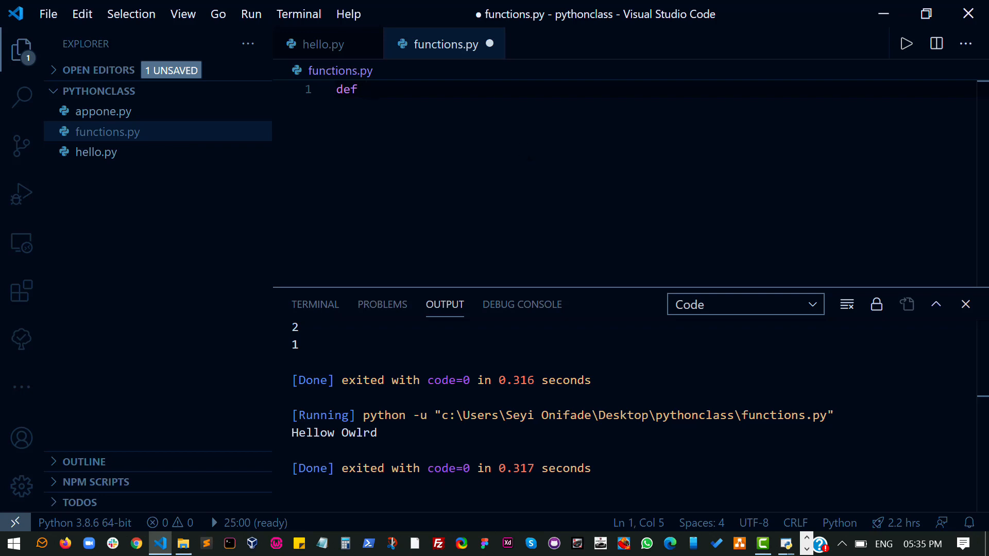
{"action": "type", "text": "nameOfFuncti"}
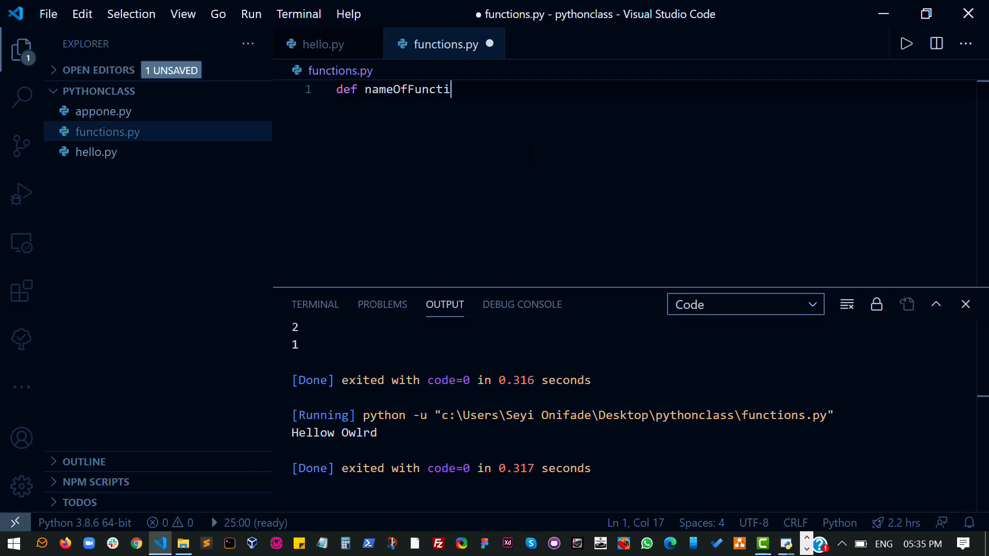
{"action": "type", "text": "on():"}
{"action": "type", "text": "print("}
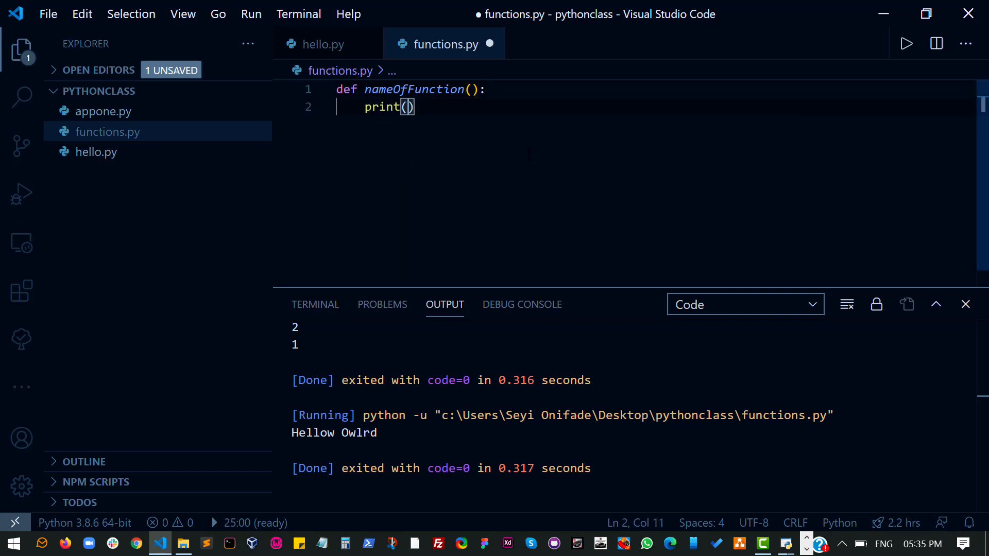
{"action": "type", "text": "'This is a'"}
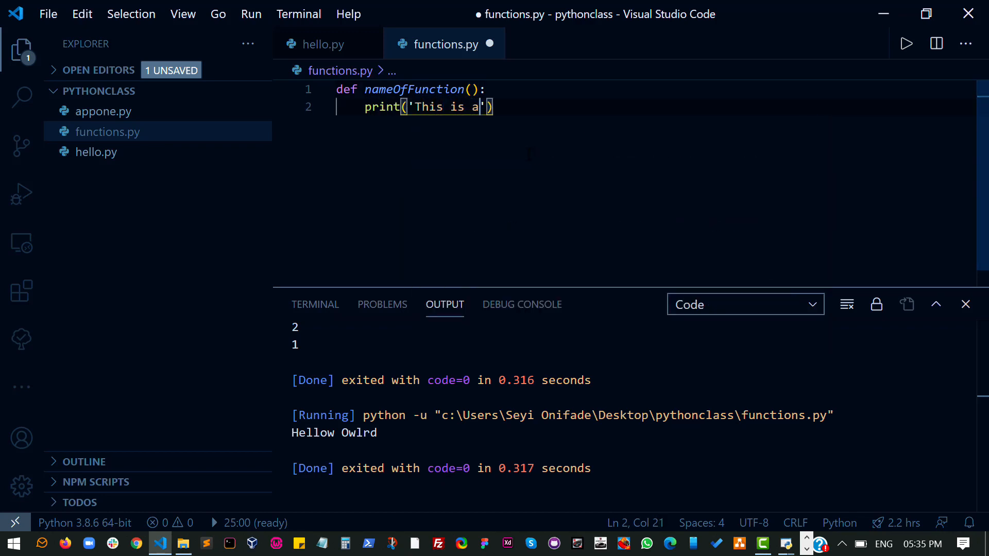
{"action": "type", "text": "function to"}
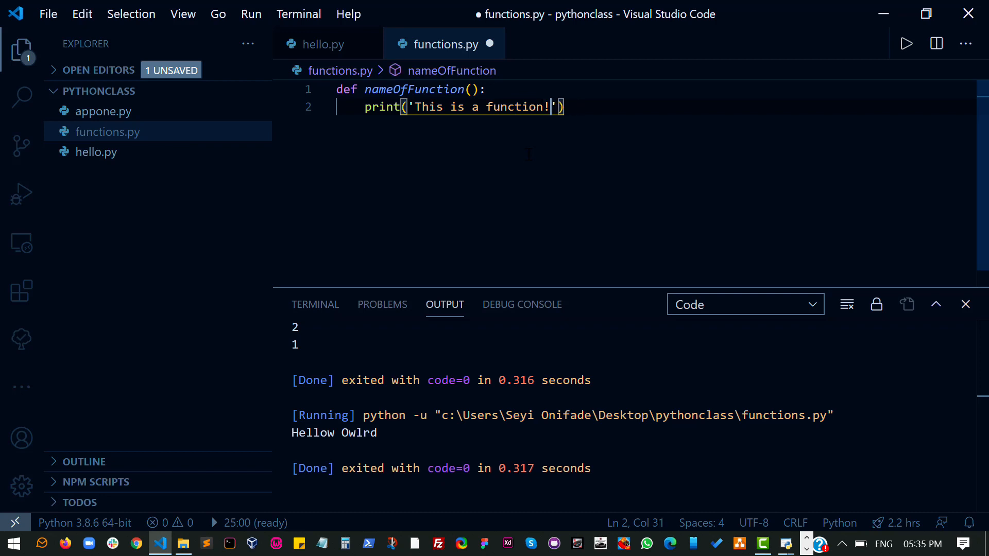
{"action": "key", "text": "ctrl+s"}
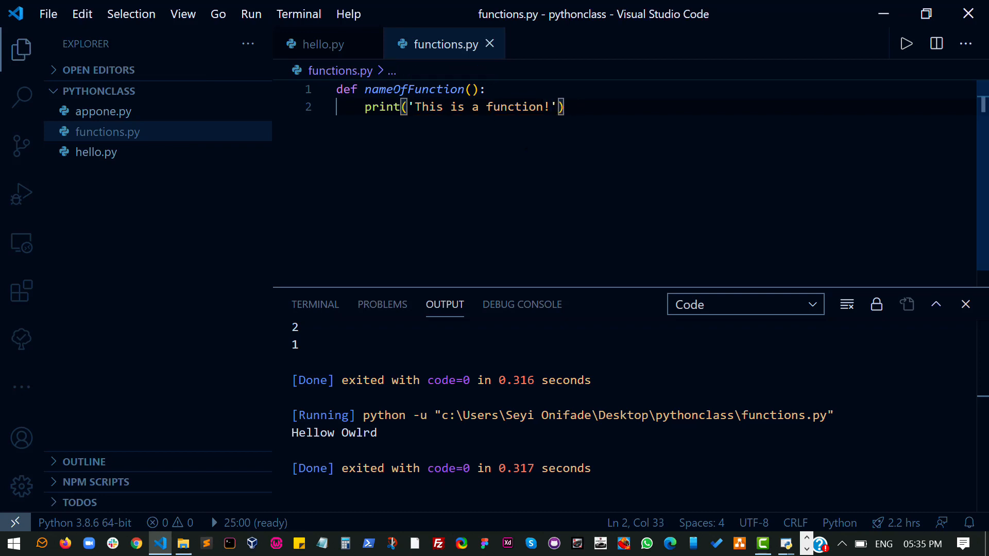
{"action": "double_click", "coordinate": [413, 89]}
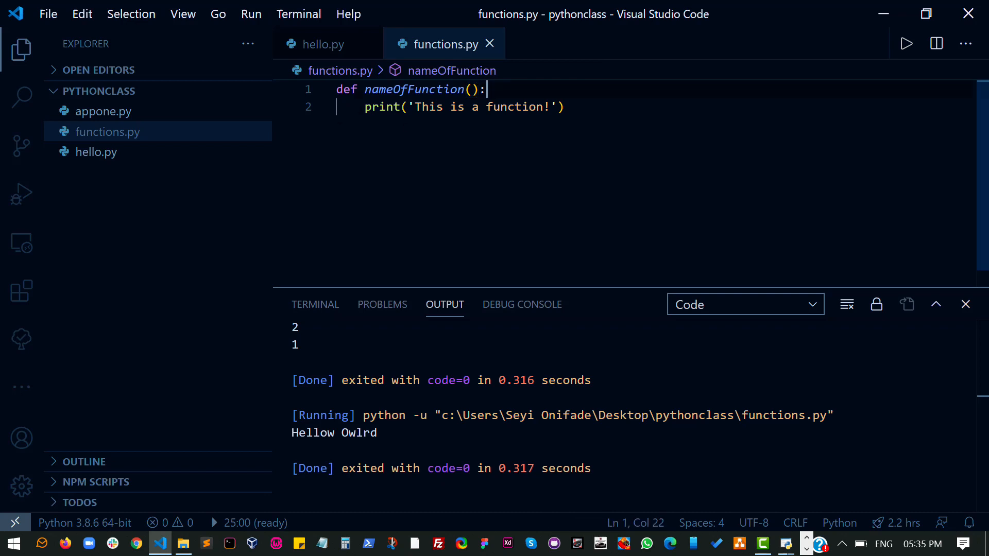
{"action": "triple_click", "coordinate": [460, 107]}
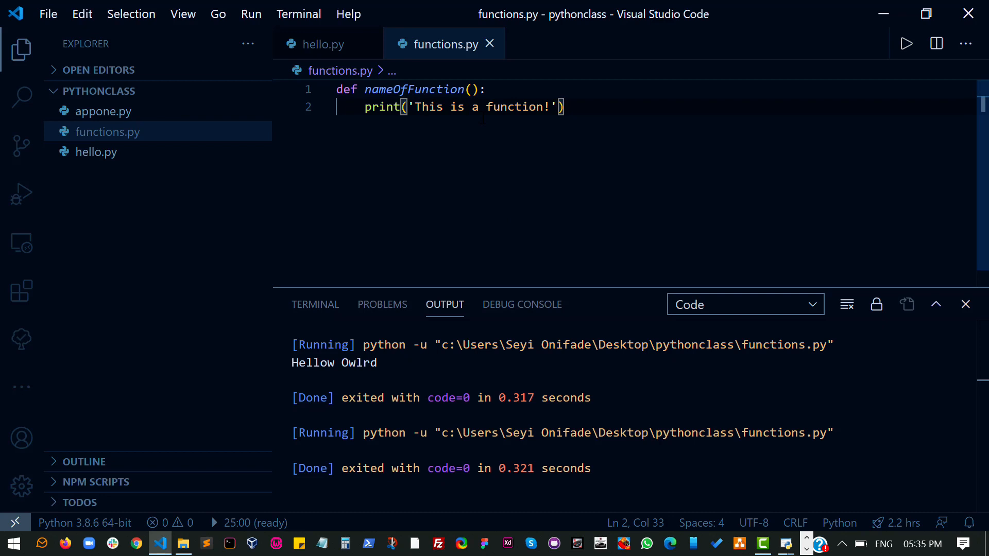
Add a nameOfFunction() call below the definition, save, and run it.
{"action": "key", "text": "Enter"}
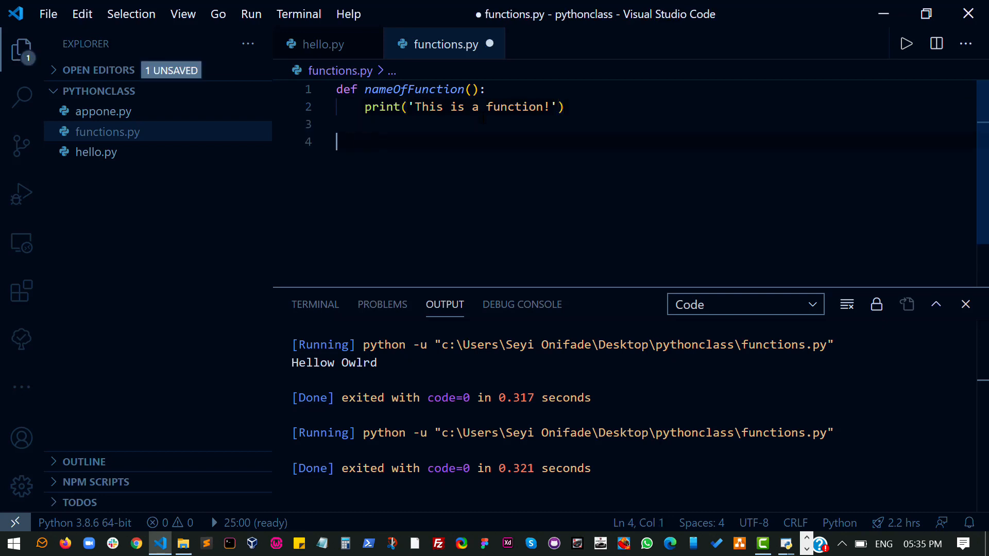
{"action": "type", "text": "nameOfFunction()"}
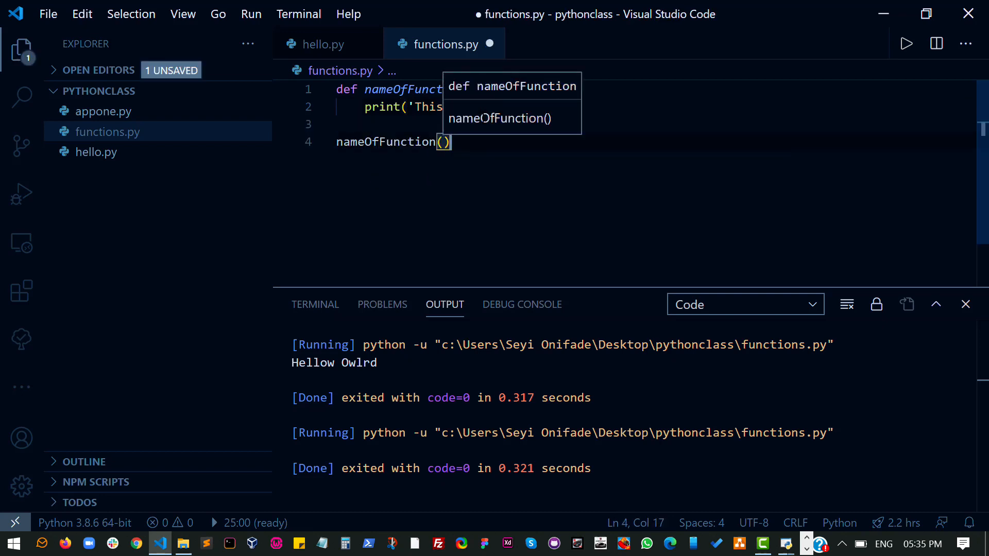
{"action": "key", "text": "Ctrl+s"}
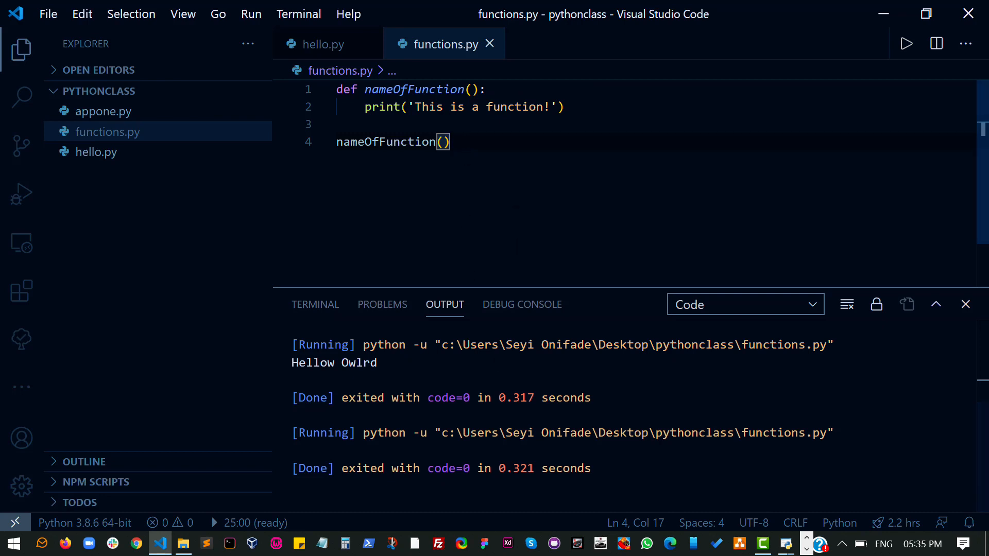
{"action": "left_click", "coordinate": [906, 44]}
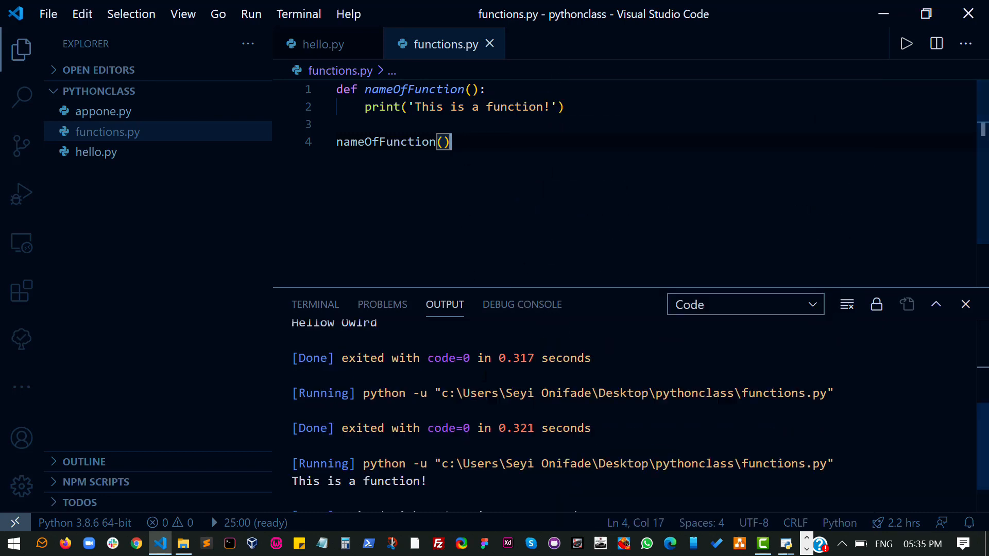
Run with four calls to print the message four times, then delete the calls.
{"action": "left_click", "coordinate": [906, 43]}
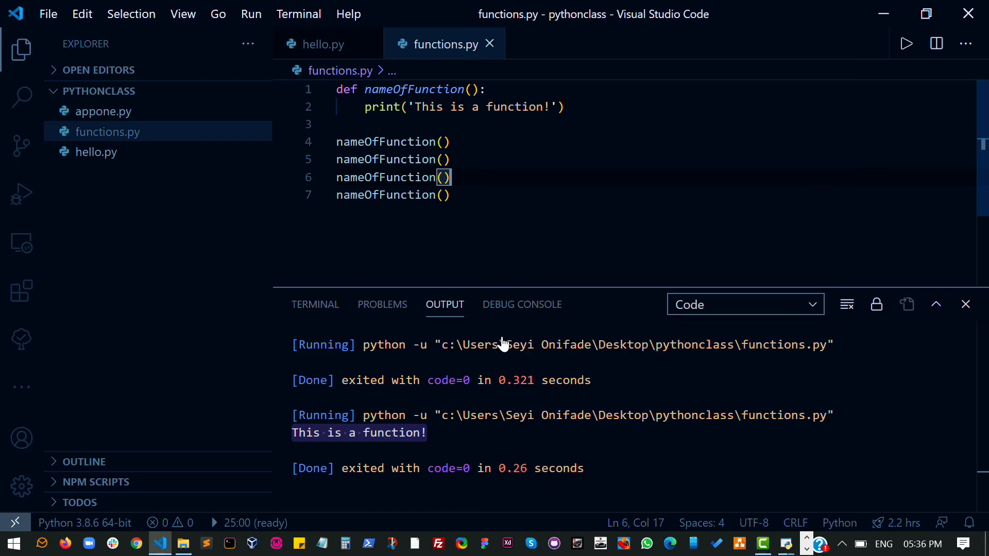
{"action": "left_click", "coordinate": [906, 43]}
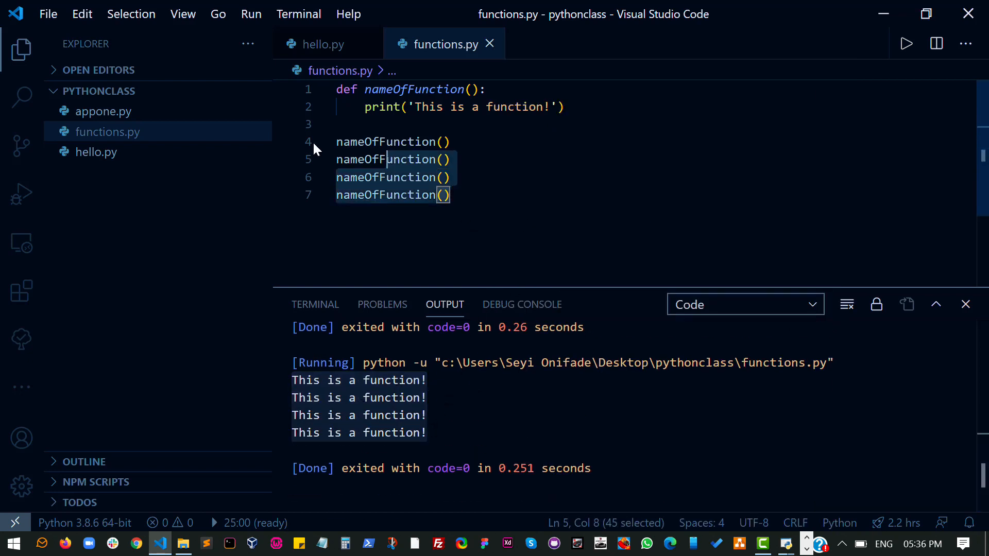
{"action": "key", "text": "Delete"}
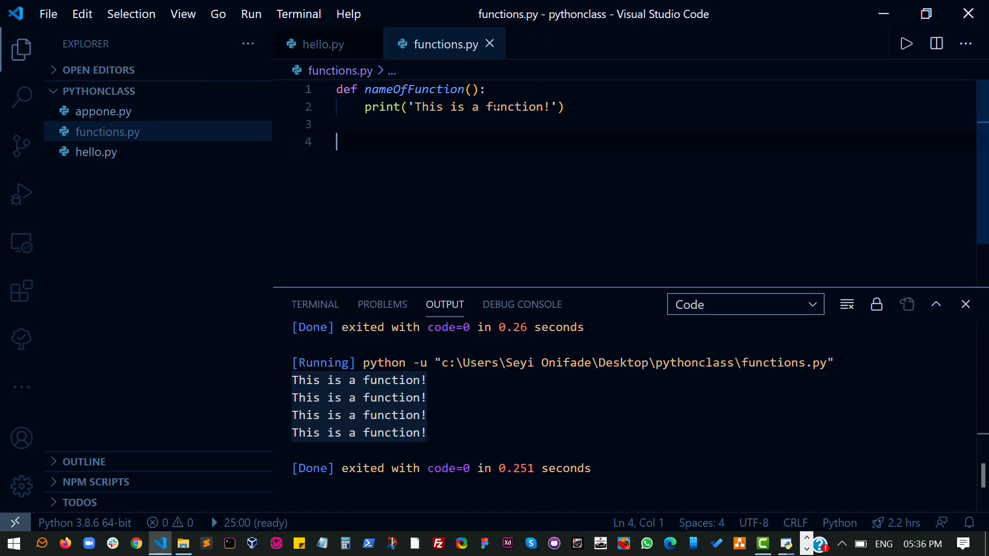
Add a count parameter and format it into the message with % count.
{"action": "left_click", "coordinate": [471, 89]}
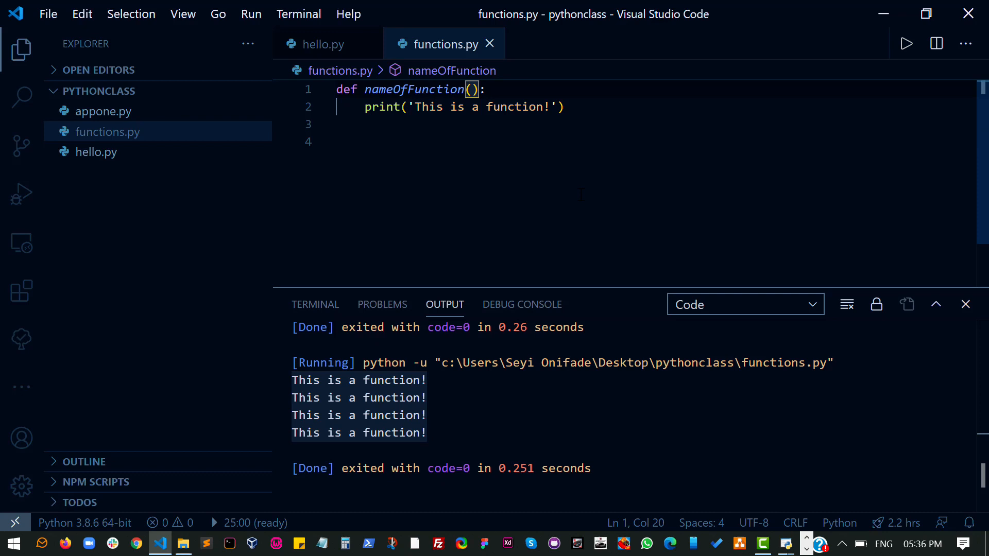
{"action": "type", "text": "count"}
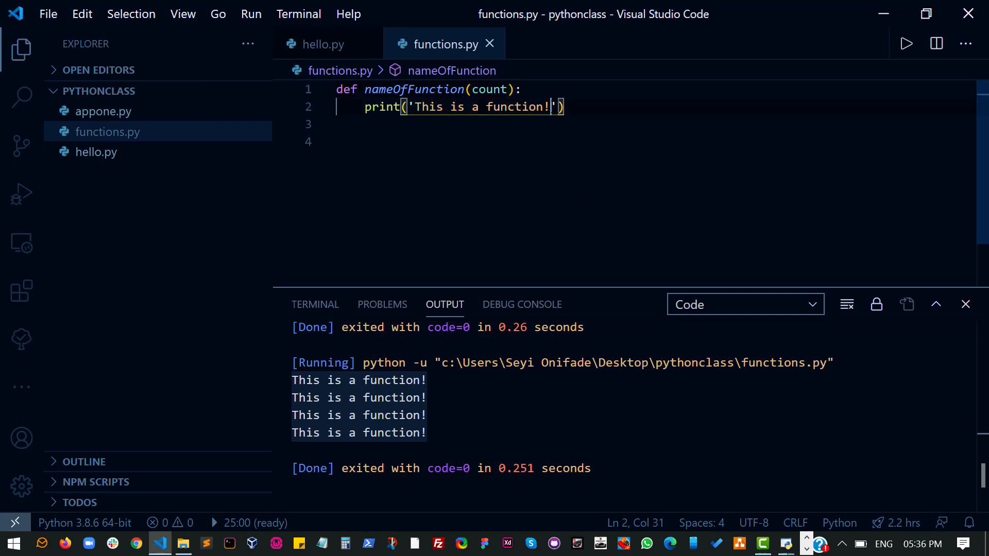
{"action": "key", "text": "Backspace"}
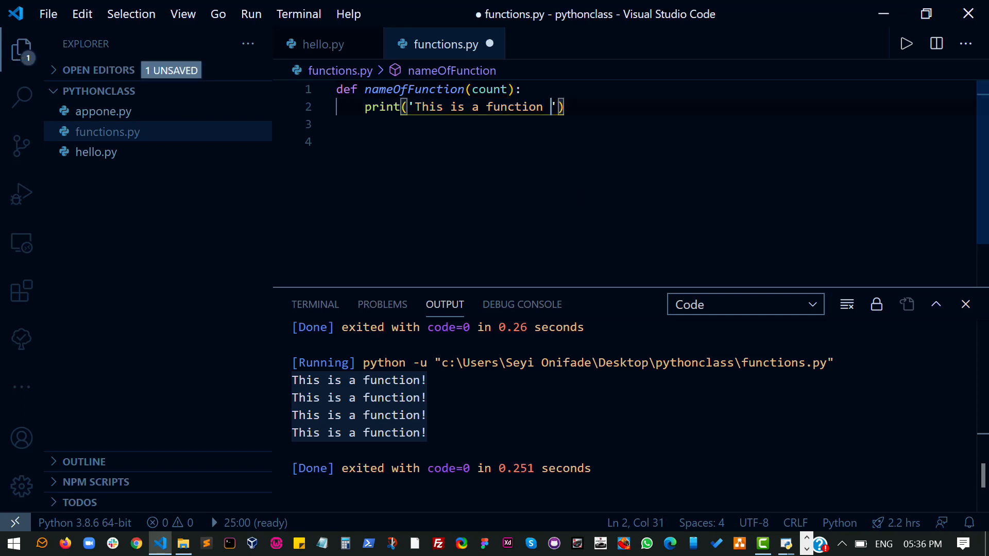
{"action": "type", "text": "%"}
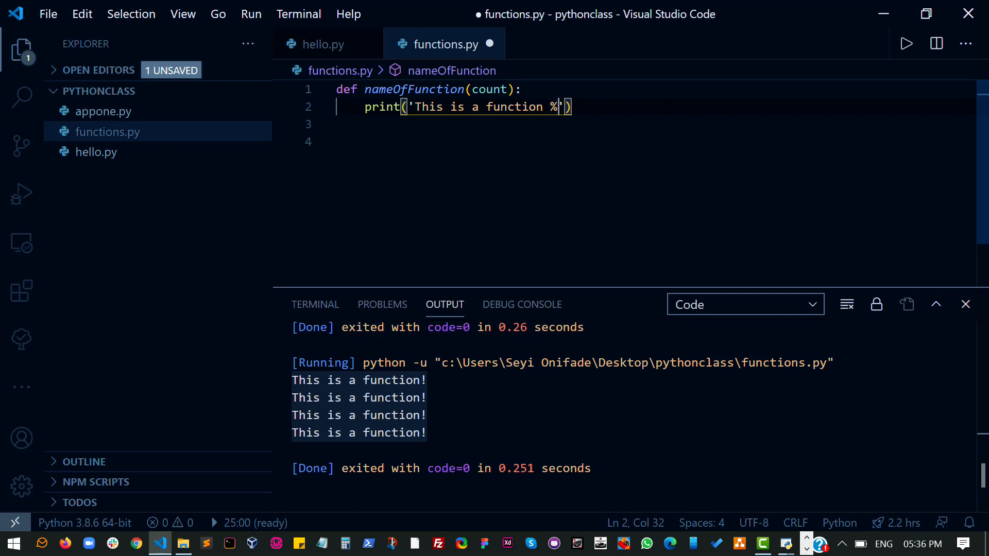
{"action": "type", "text": "count"}
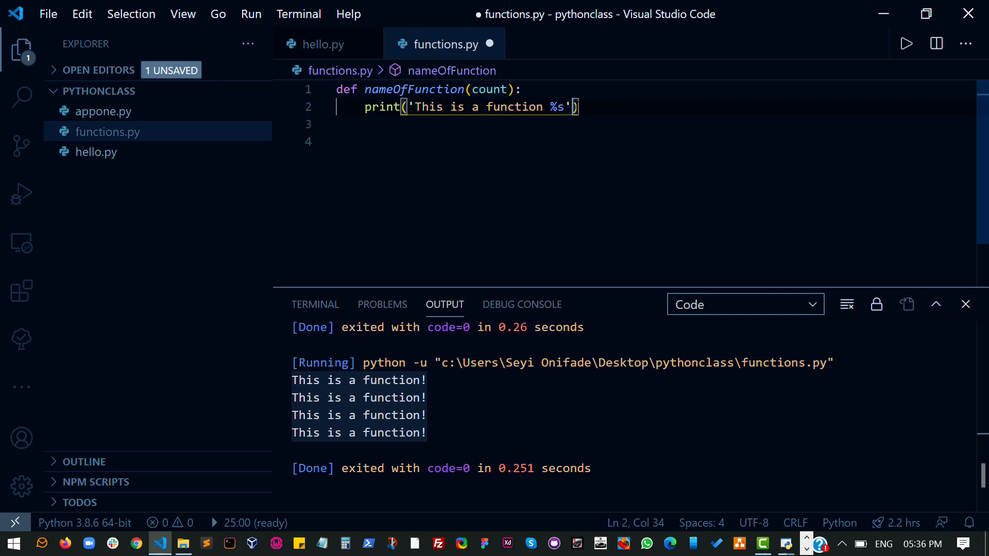
{"action": "type", "text": "%count"}
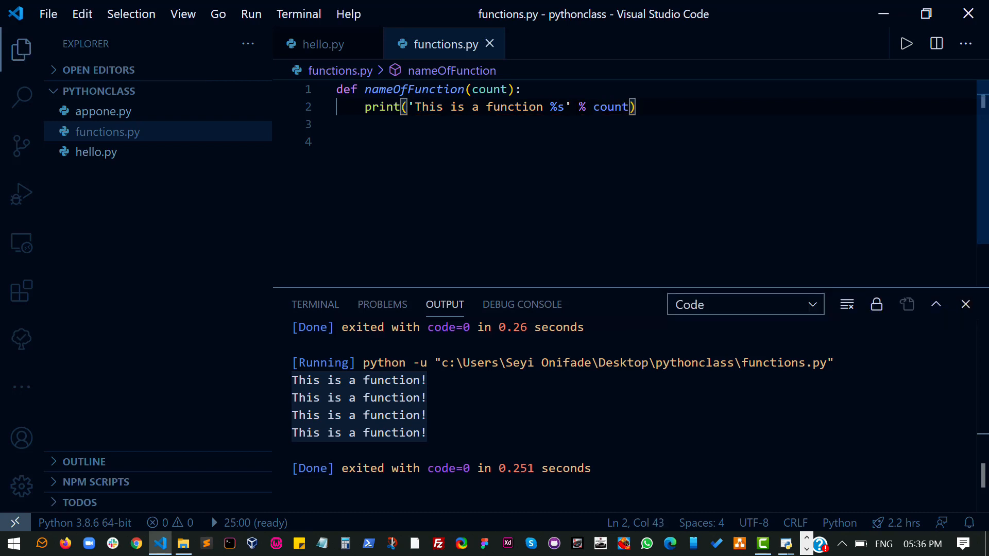
Call nameOfFunction(4), finish the %d placeholder, and run the file.
{"action": "type", "text": "nameOfFunction"}
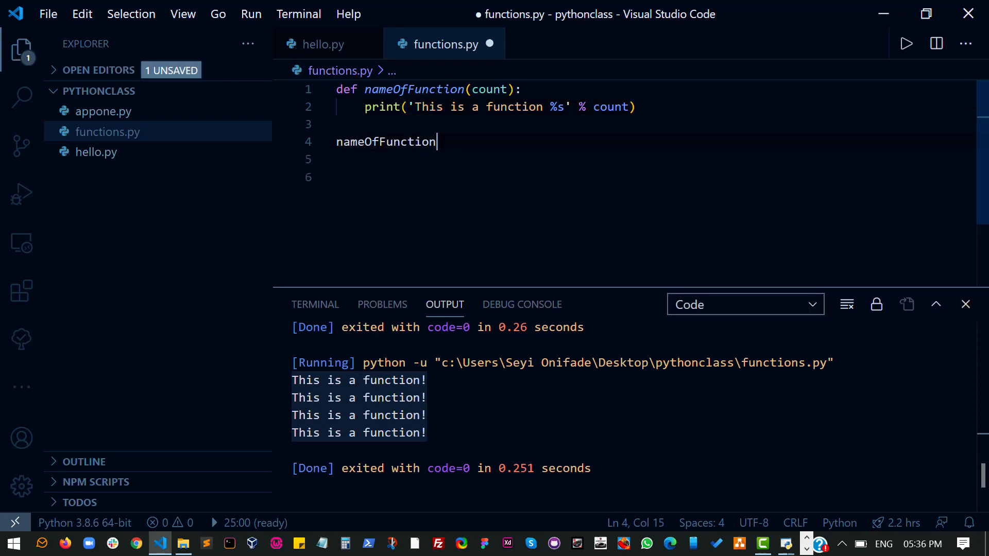
{"action": "type", "text": "(4)"}
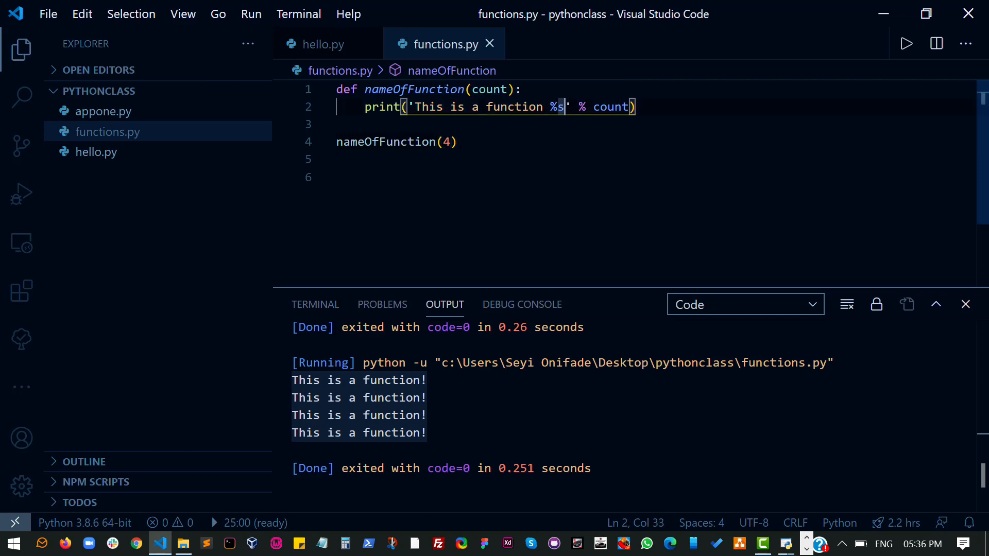
{"action": "type", "text": "d"}
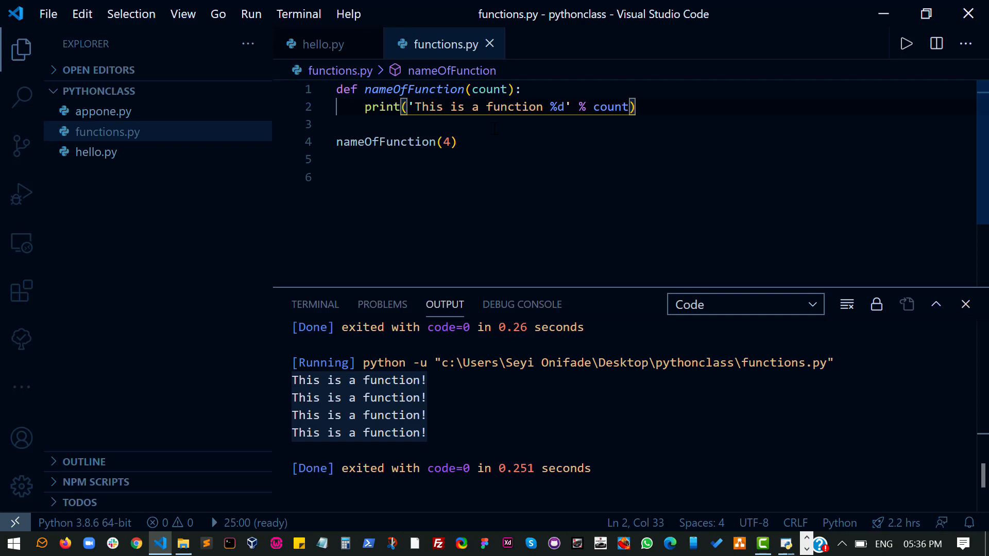
{"action": "left_click", "coordinate": [456, 141]}
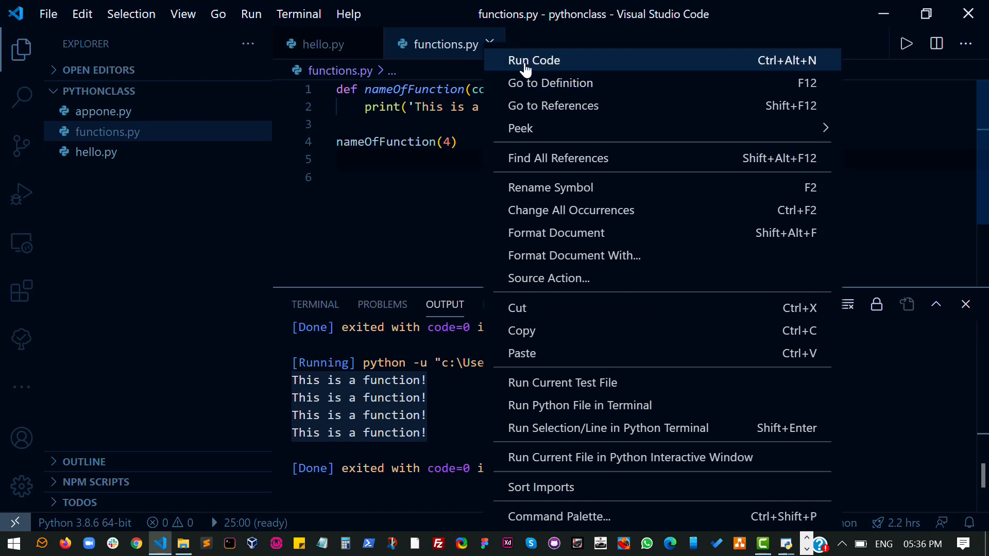
{"action": "left_click", "coordinate": [534, 60]}
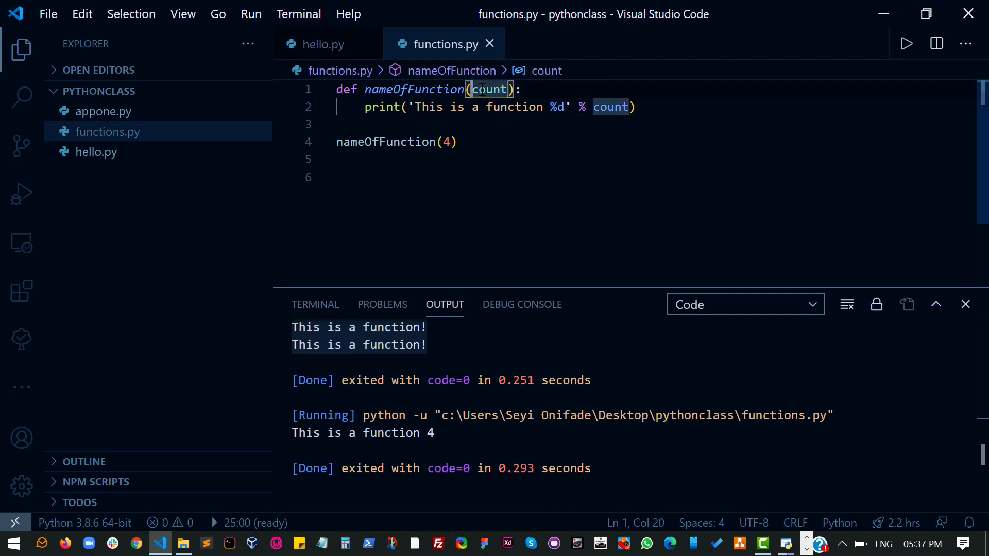
Add a name parameter, call with "Seyi", print '%s called function with count %d', and run.
{"action": "type", "text": "name,"}
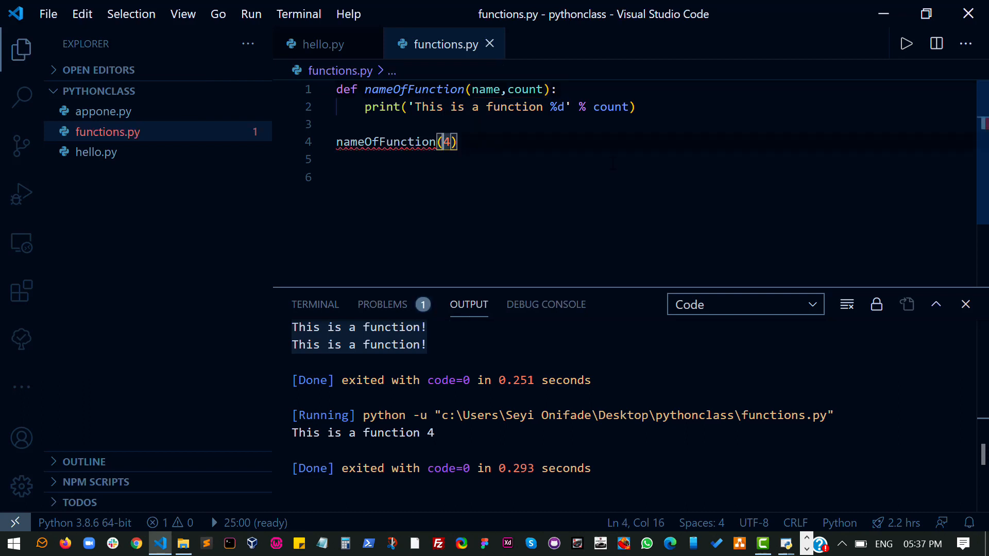
{"action": "type", "text": "Seyi,"}
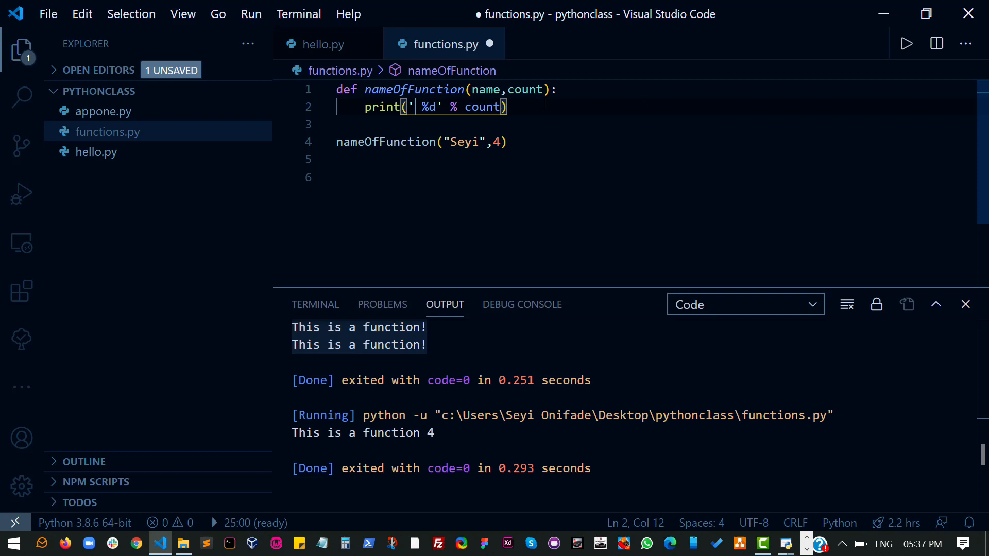
{"action": "type", "text": "%s"}
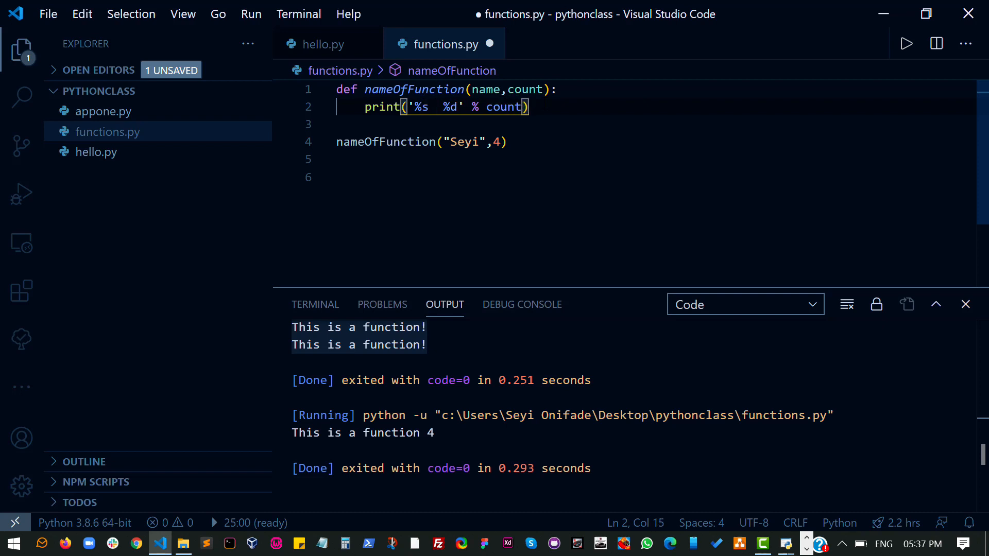
{"action": "type", "text": "called function with count"}
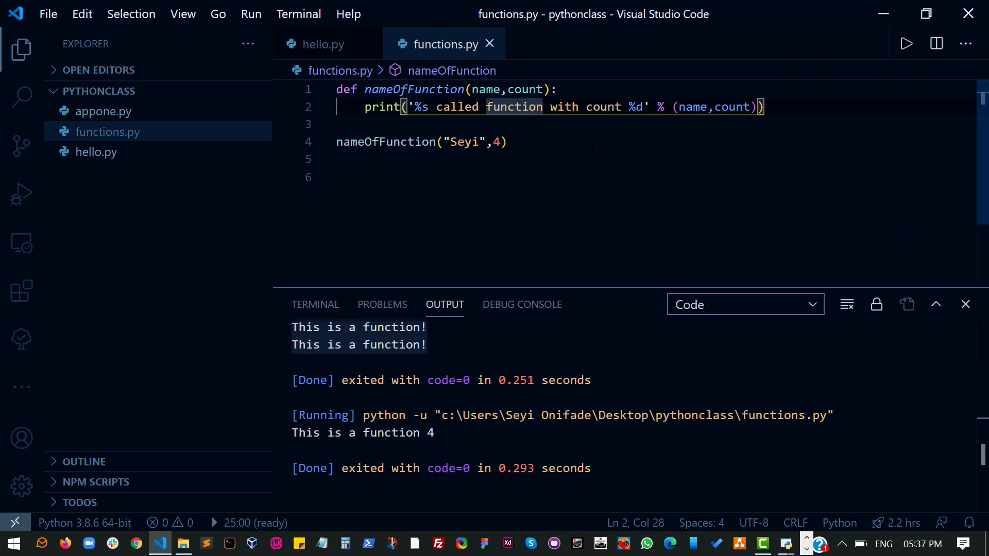
{"action": "left_click", "coordinate": [508, 142]}
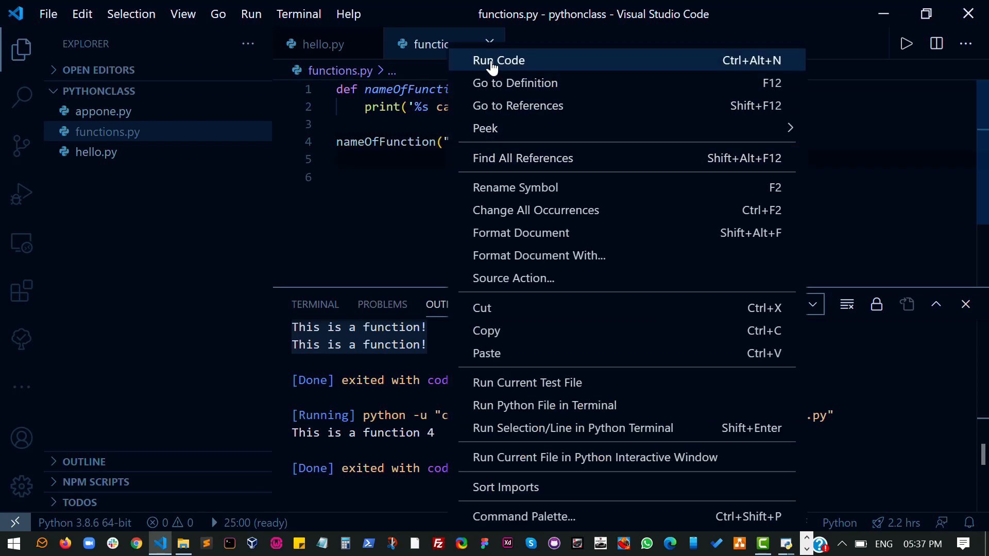
{"action": "left_click", "coordinate": [499, 60]}
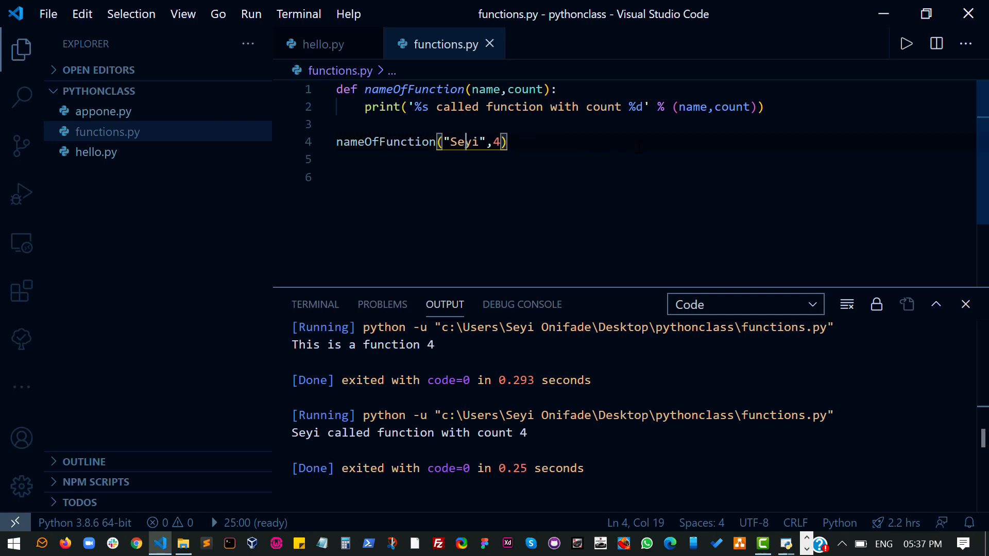
Add calls for Mike and Love beside Seyi and run the file.
{"action": "type", "text": "nameOfFunction(\"Seyi\",4)"}
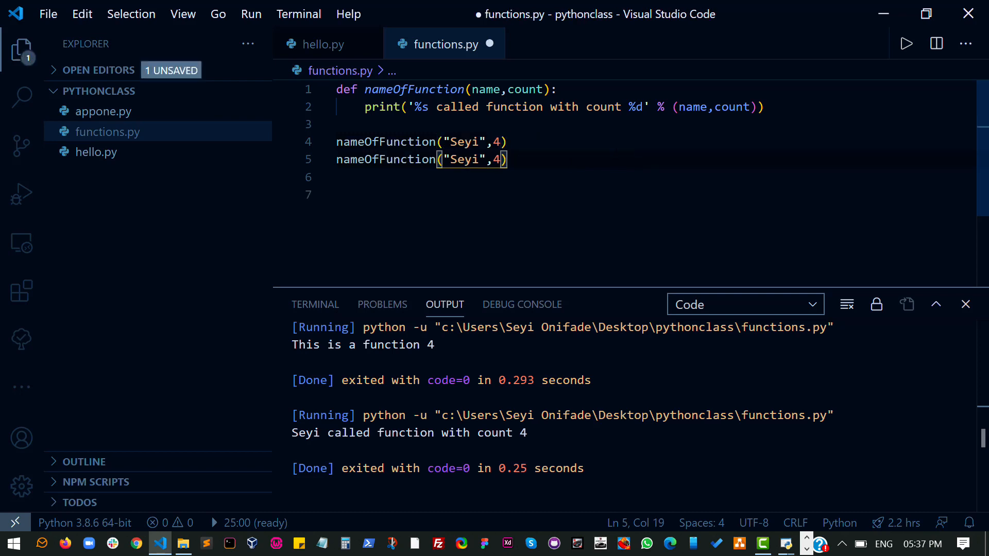
{"action": "type", "text": "Mike"}
{"action": "type", "text": "o"}
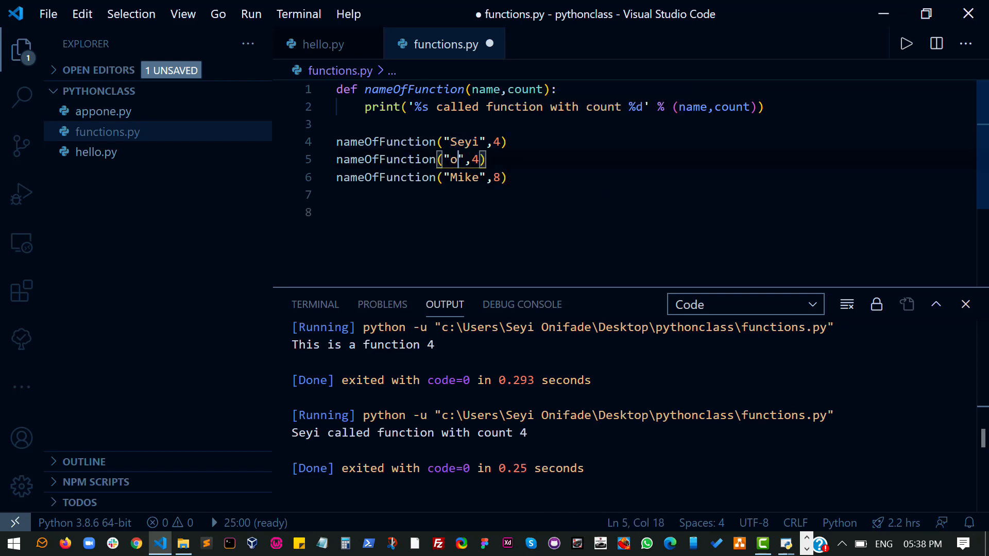
{"action": "type", "text": "Love"}
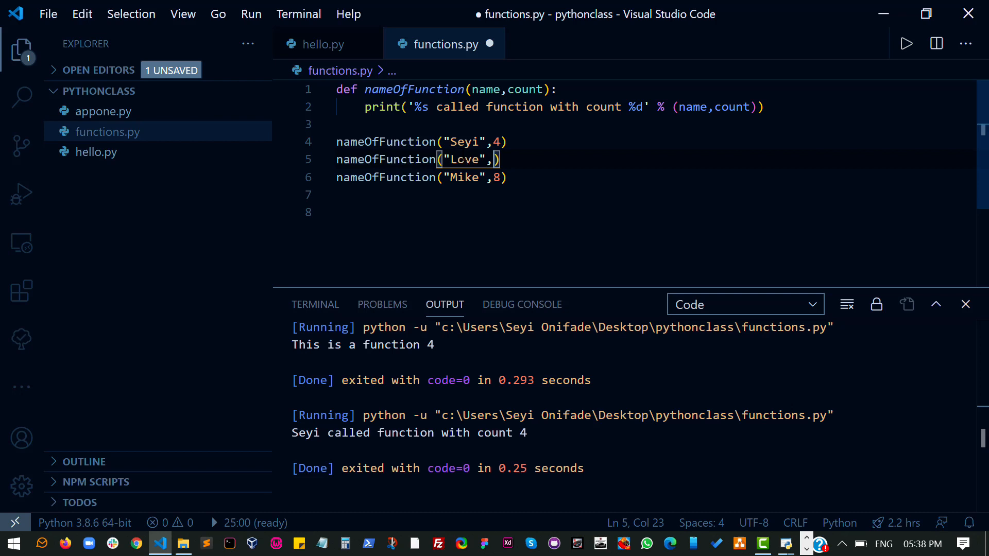
{"action": "right_click", "coordinate": [467, 159]}
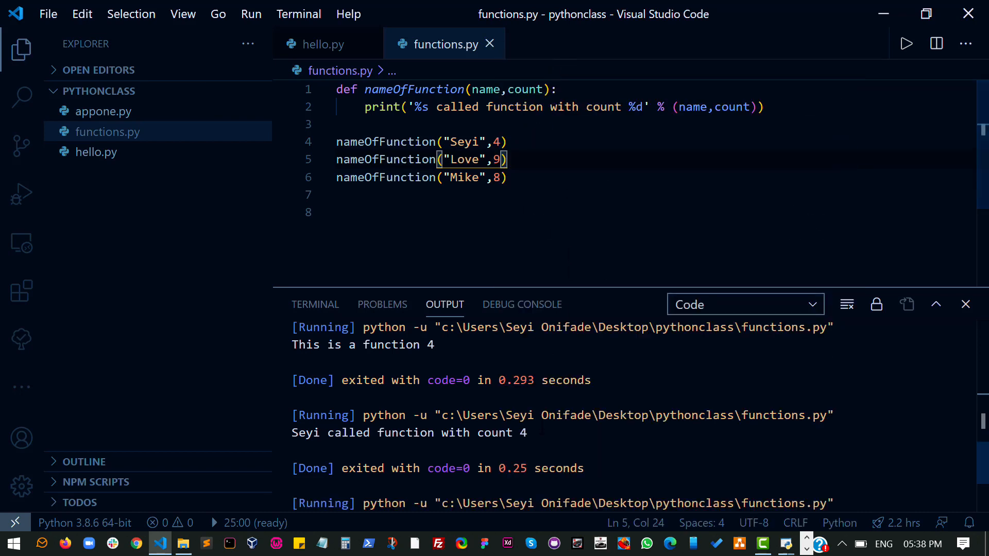
{"action": "left_click", "coordinate": [905, 44]}
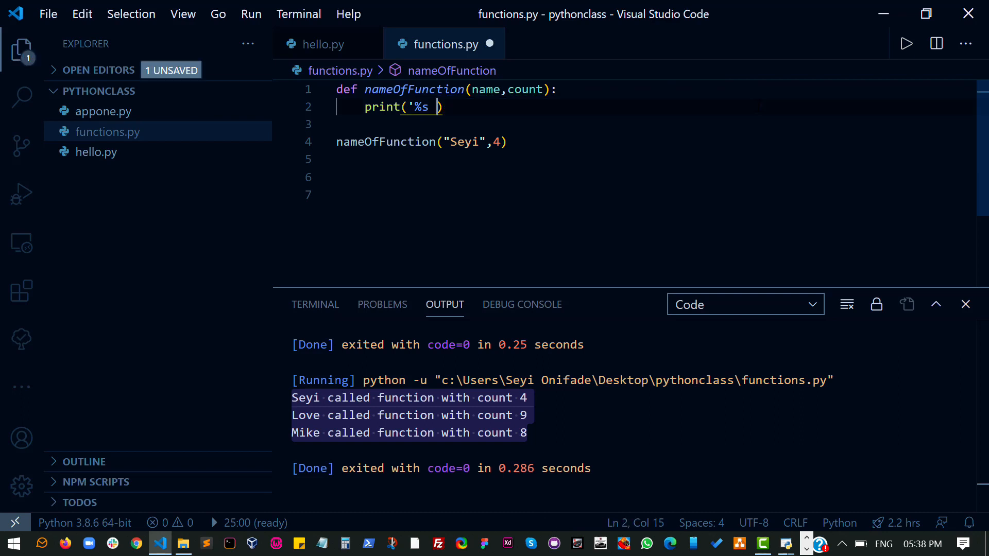
Print name * count, run with "Seyi ", then add a duplicate nameOfFunction("Seyi ",4) call.
{"action": "type", "text": "name"}
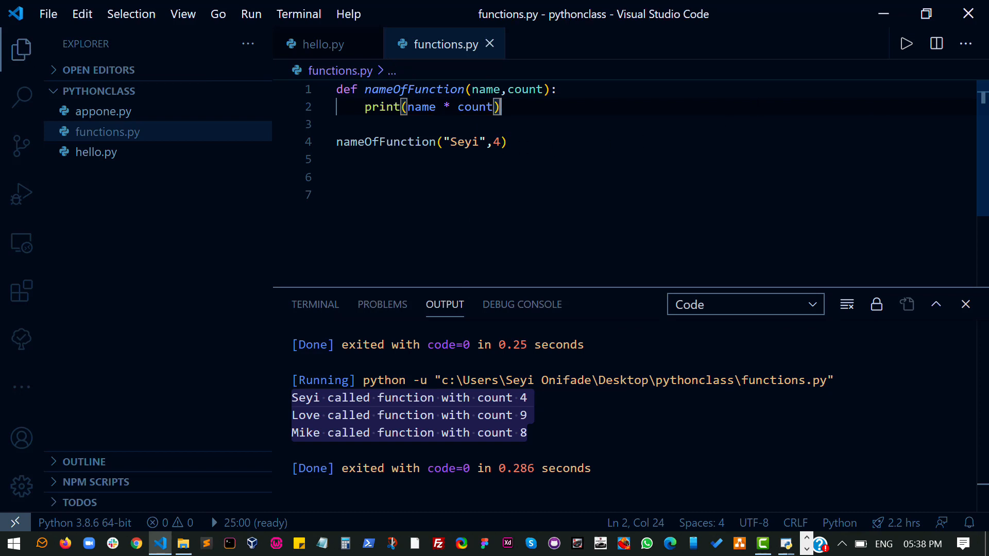
{"action": "left_click", "coordinate": [512, 142]}
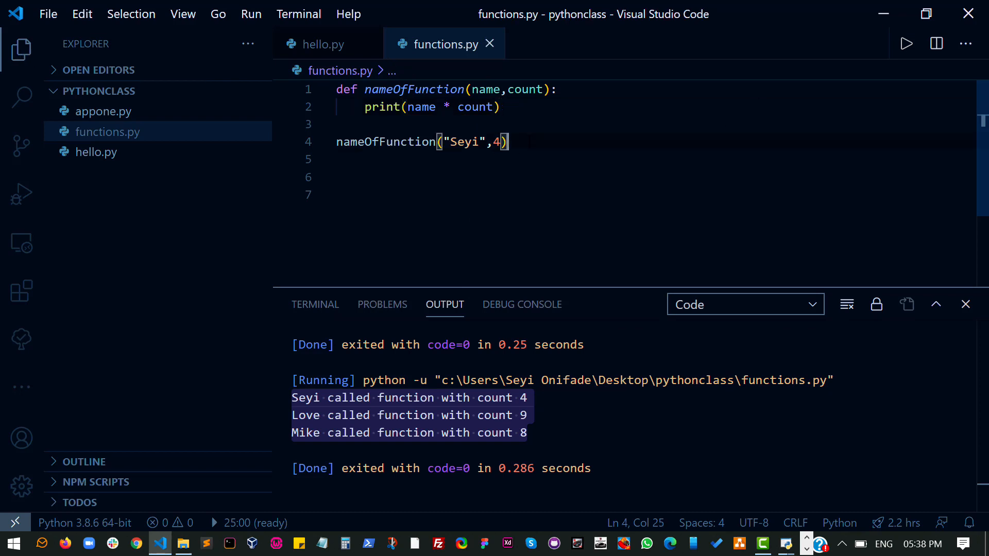
{"action": "mouse_move", "coordinate": [577, 106]}
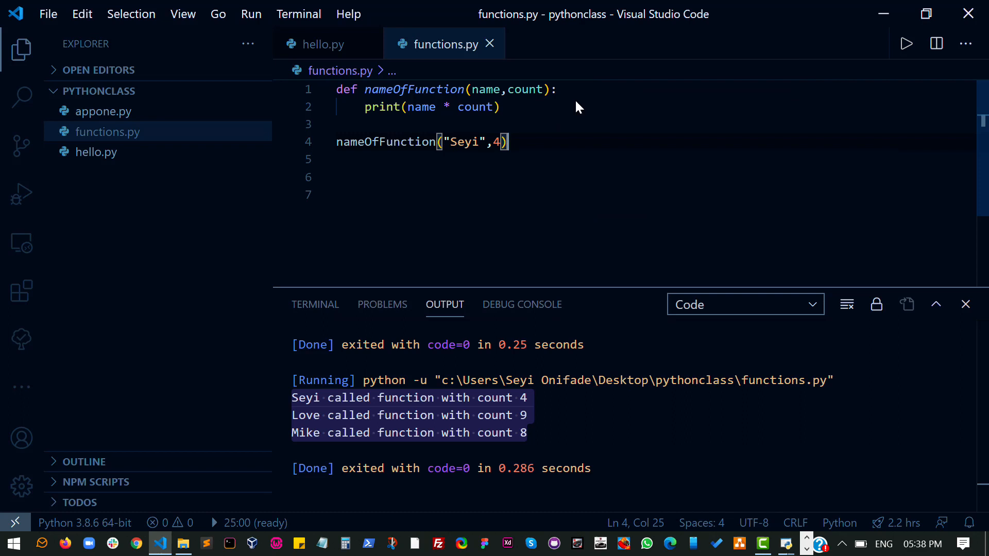
{"action": "left_click", "coordinate": [905, 43]}
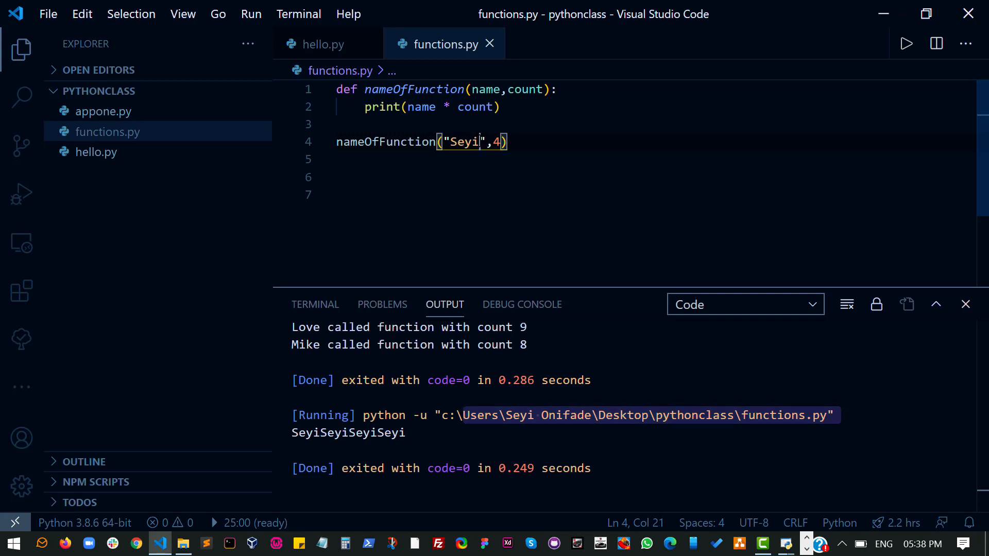
{"action": "right_click", "coordinate": [465, 142]}
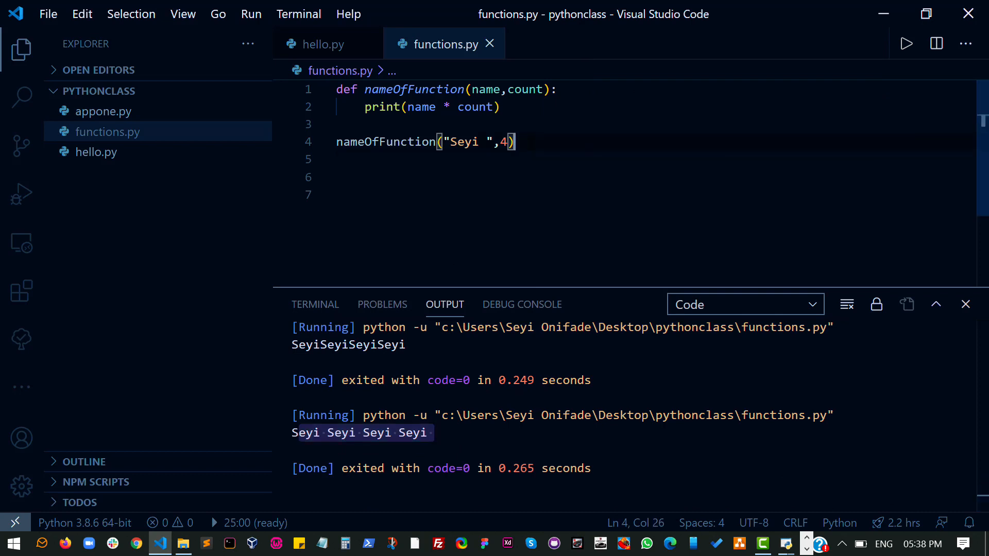
{"action": "type", "text": "nameOfFunction(\"Seyi \",4)"}
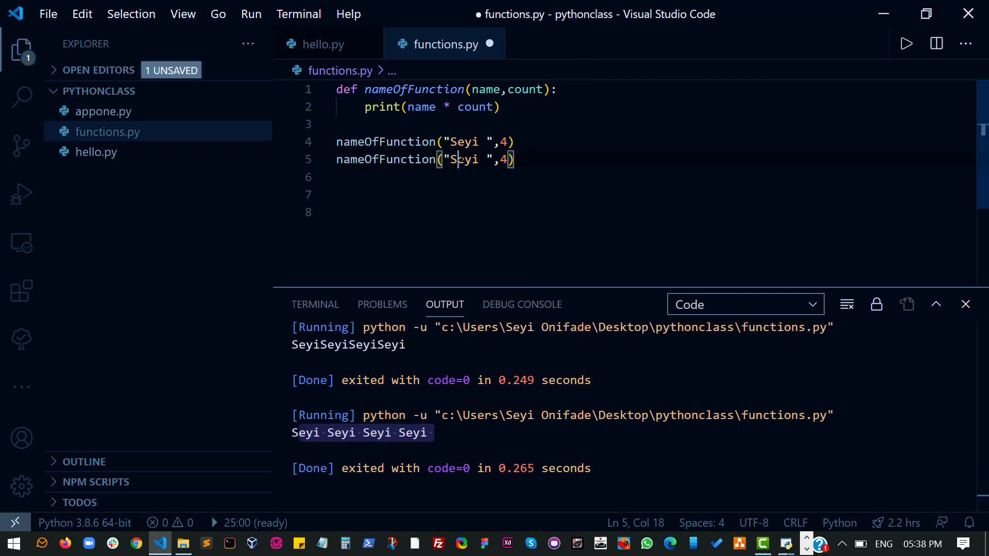